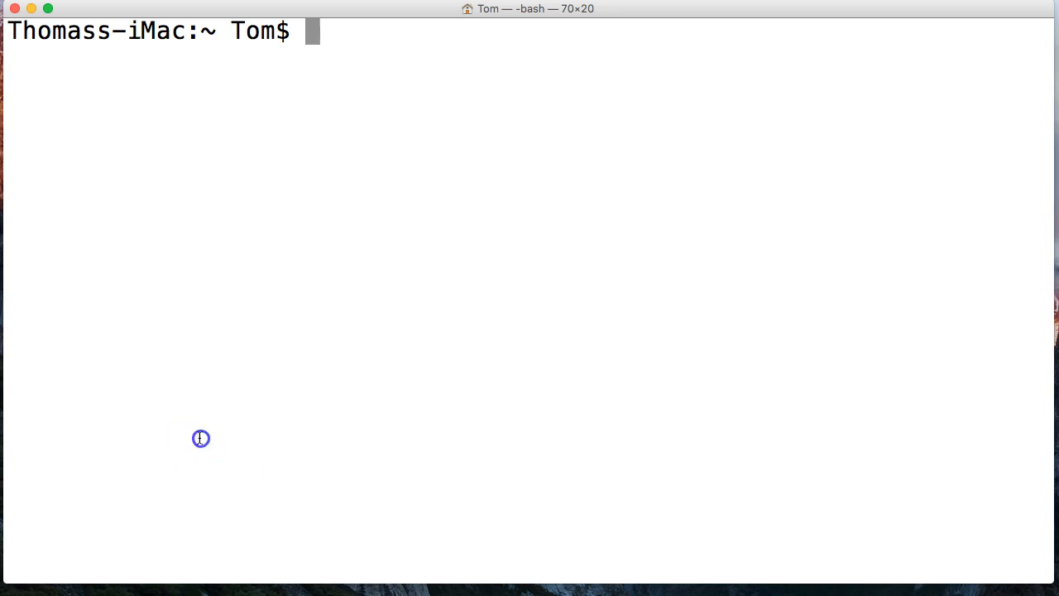
Launch the Python 2.7.10 interpreter with 'python' and interrupt once at the >>> prompt
{"action": "type", "text": "pytho"}
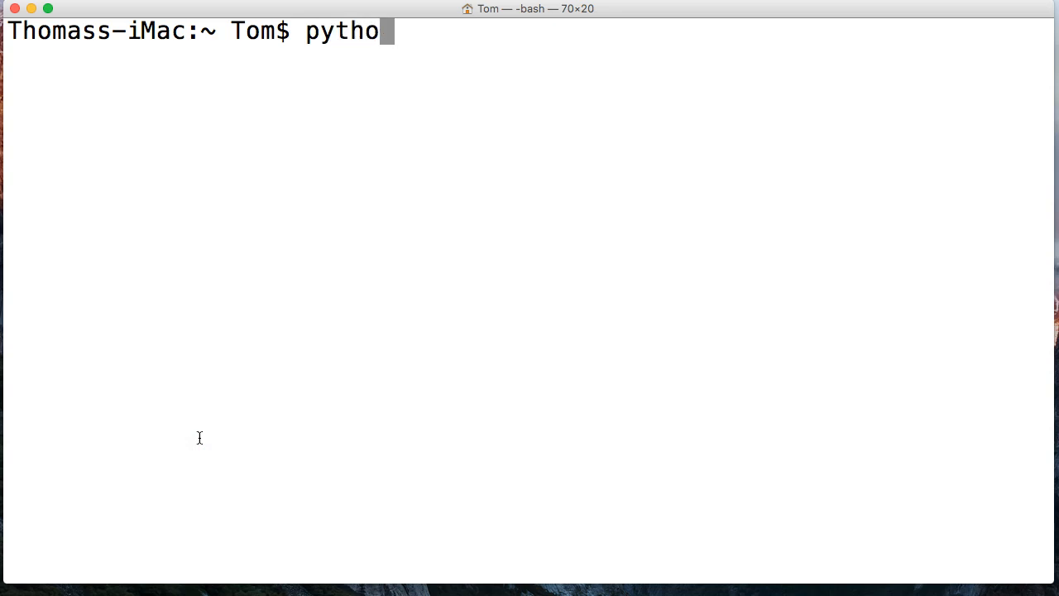
{"action": "type", "text": "n"}
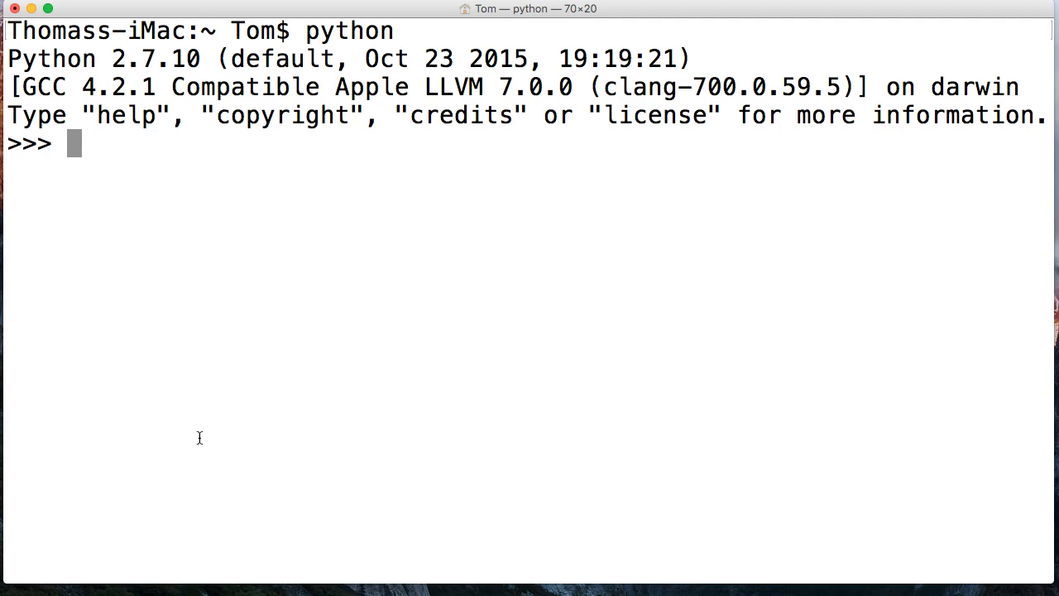
{"action": "key", "text": "ctrl+c"}
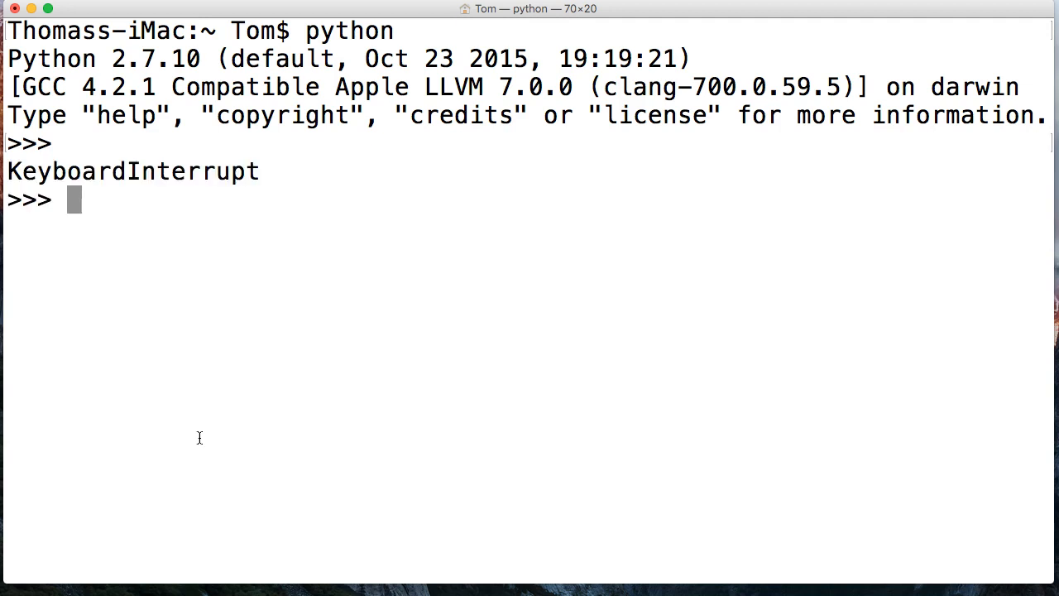
Leave Python 2.7, launch Python 3.7.0 with 'python3', and exit back to bash
{"action": "key", "text": "ctrl+d"}
{"action": "type", "text": "python3"}
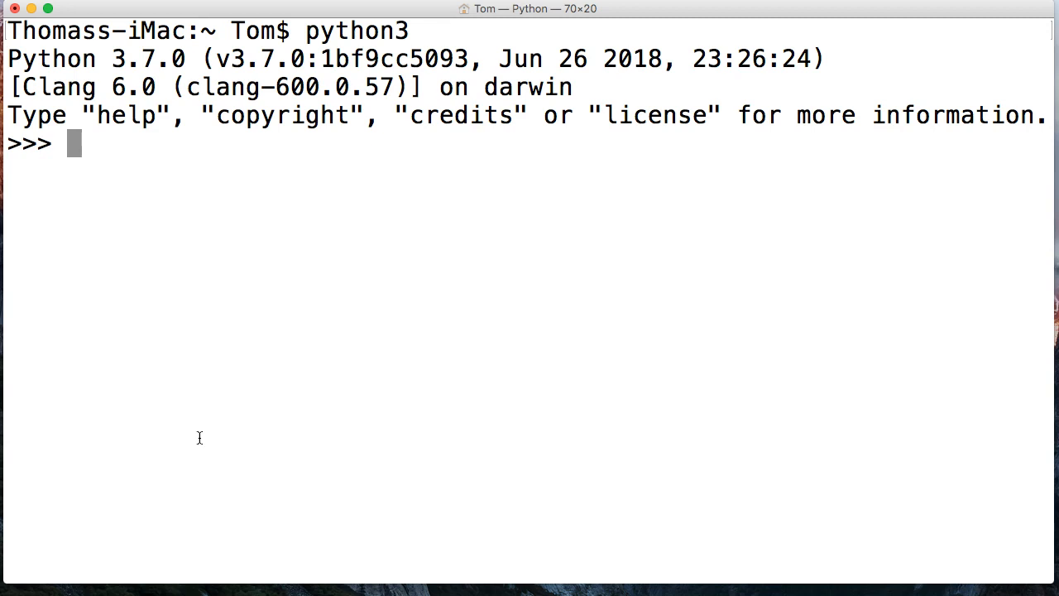
{"action": "key", "text": "ctrl+d"}
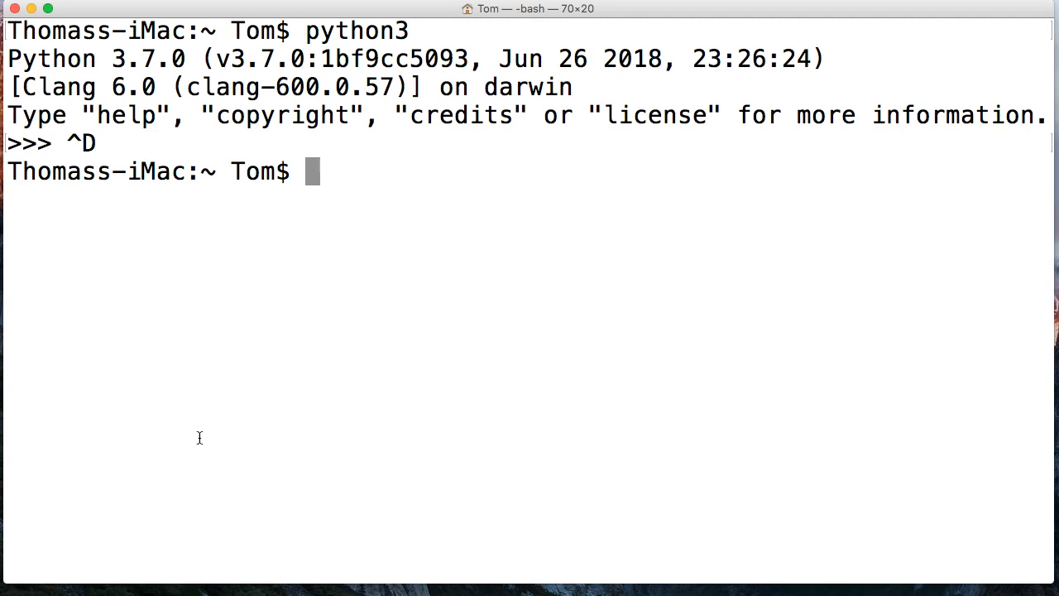
{"action": "type", "text": "p"}
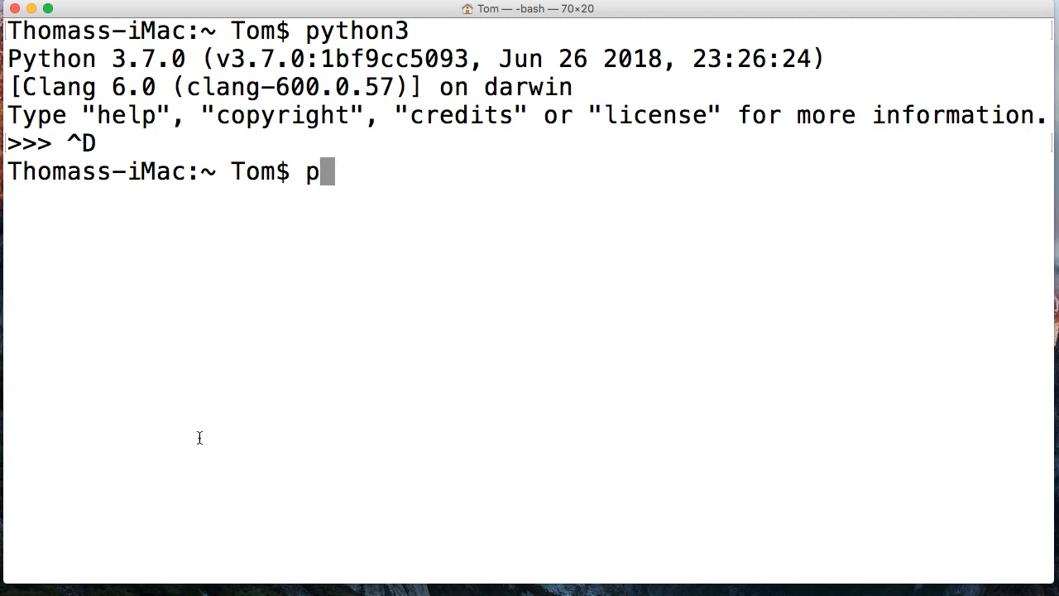
{"action": "type", "text": "ython3"}
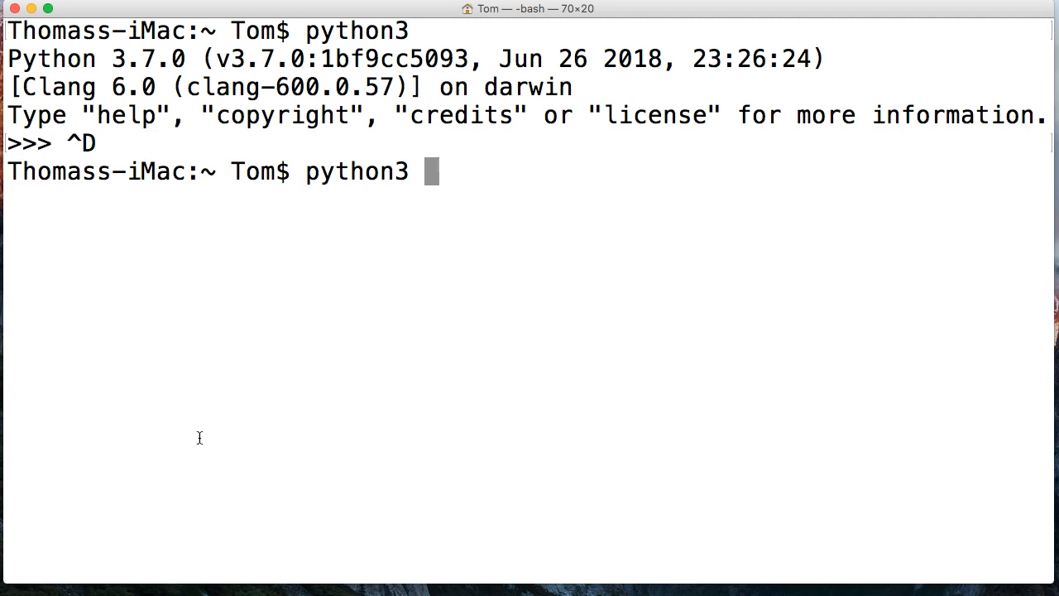
{"action": "type", "text": "script.py"}
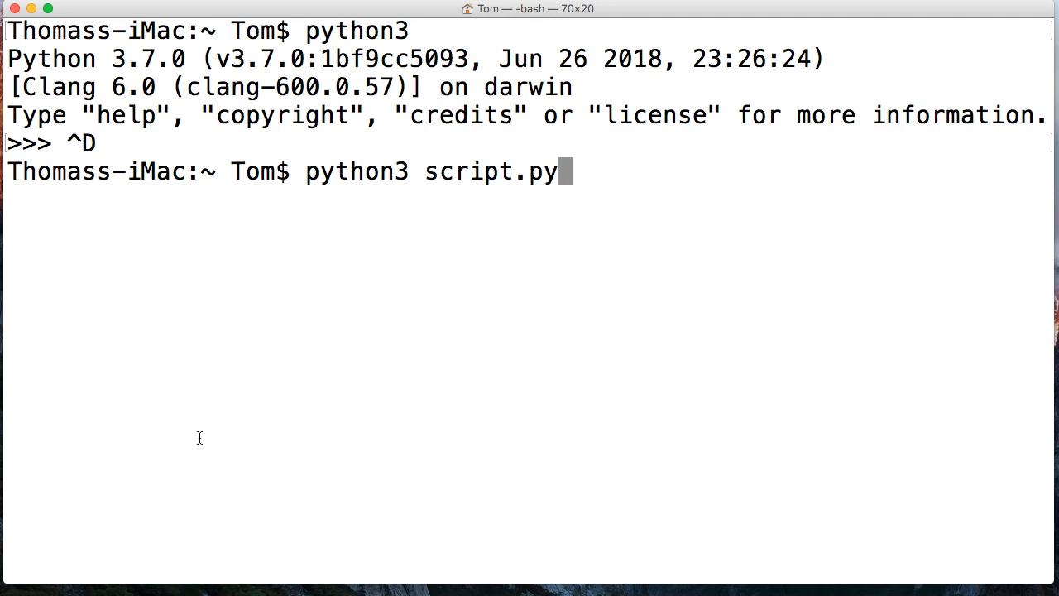
{"action": "key", "text": "backspace"}
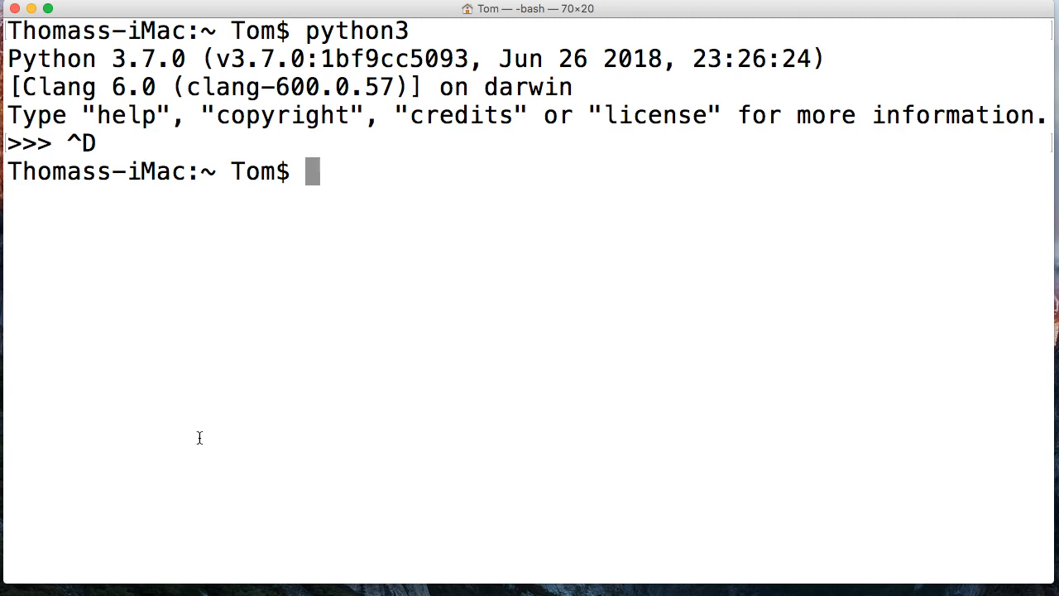
Show Python's option help with 'python3 -?' and review the output
{"action": "type", "text": "python"}
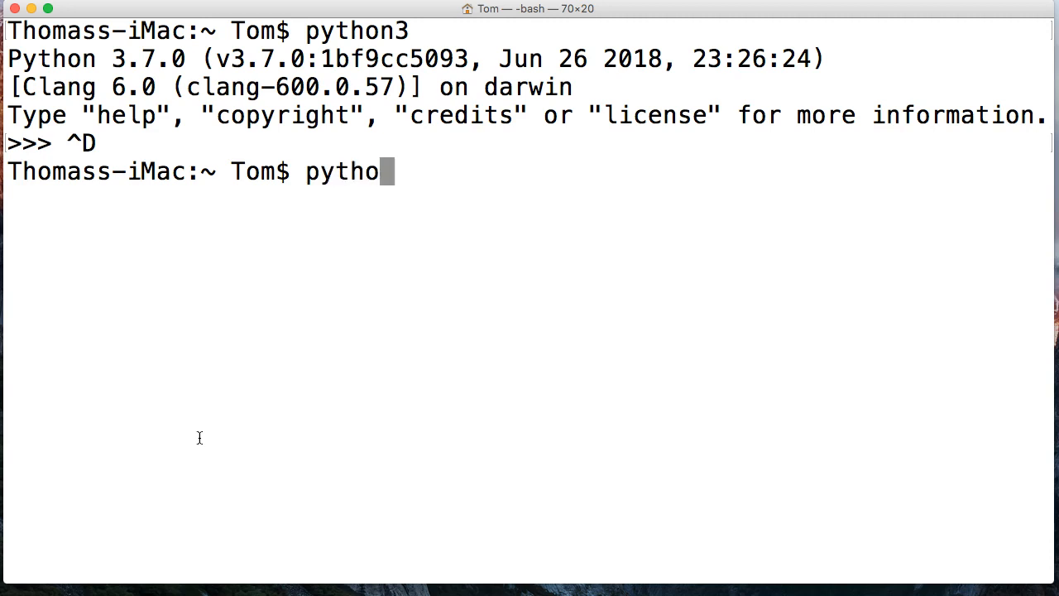
{"action": "type", "text": "n3 -?"}
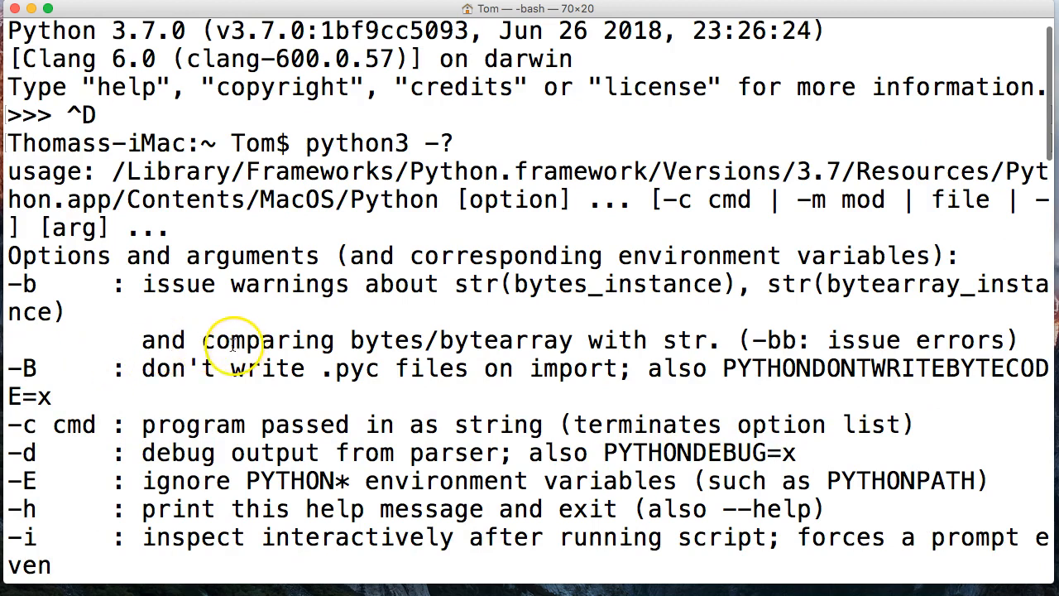
{"action": "scroll", "scroll_direction": "down", "scroll_amount": 3}
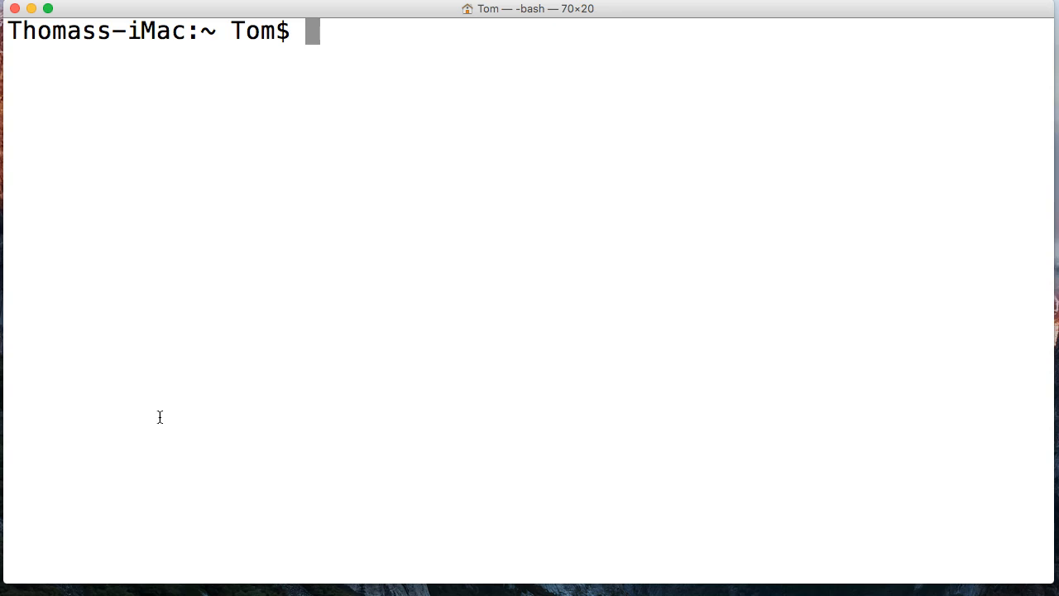
{"action": "type", "text": "py"}
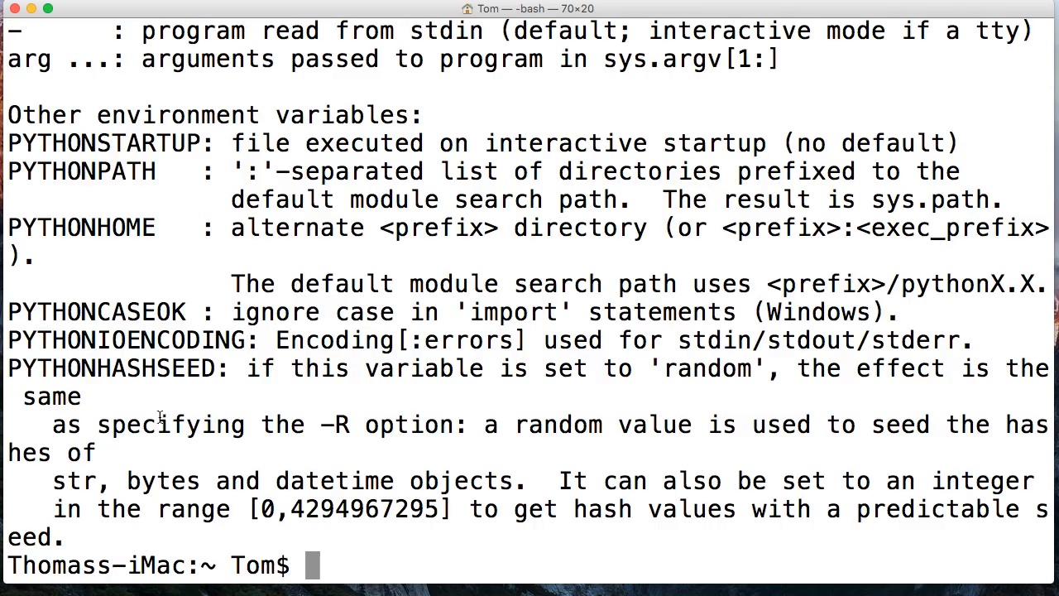
Show the same option help via 'python -h' and 'python --help', scrolling through it
{"action": "type", "text": "python -h"}
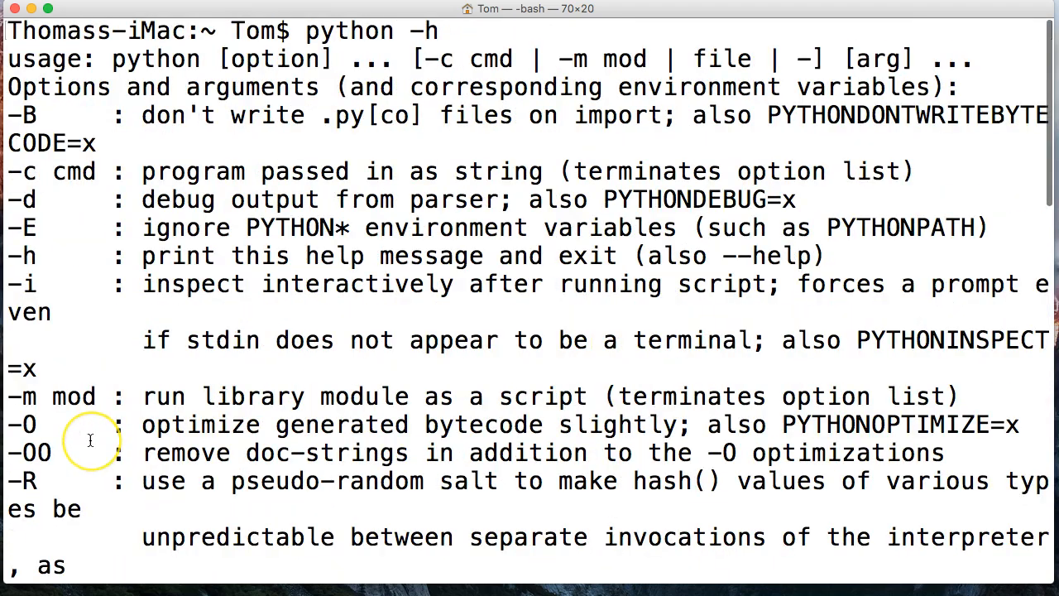
{"action": "scroll", "scroll_direction": "down", "scroll_amount": 3}
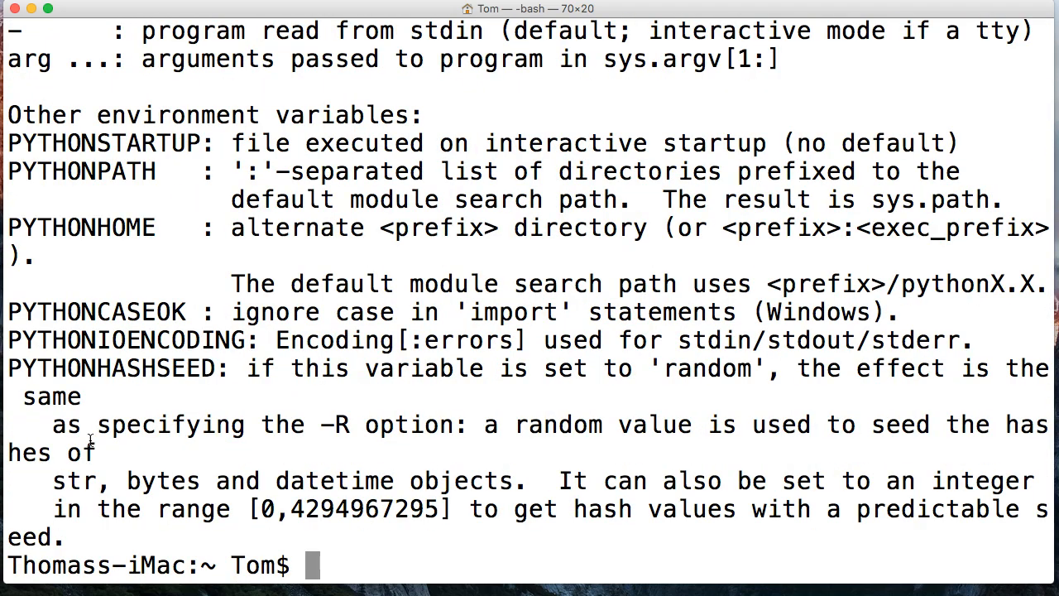
{"action": "type", "text": "python --help"}
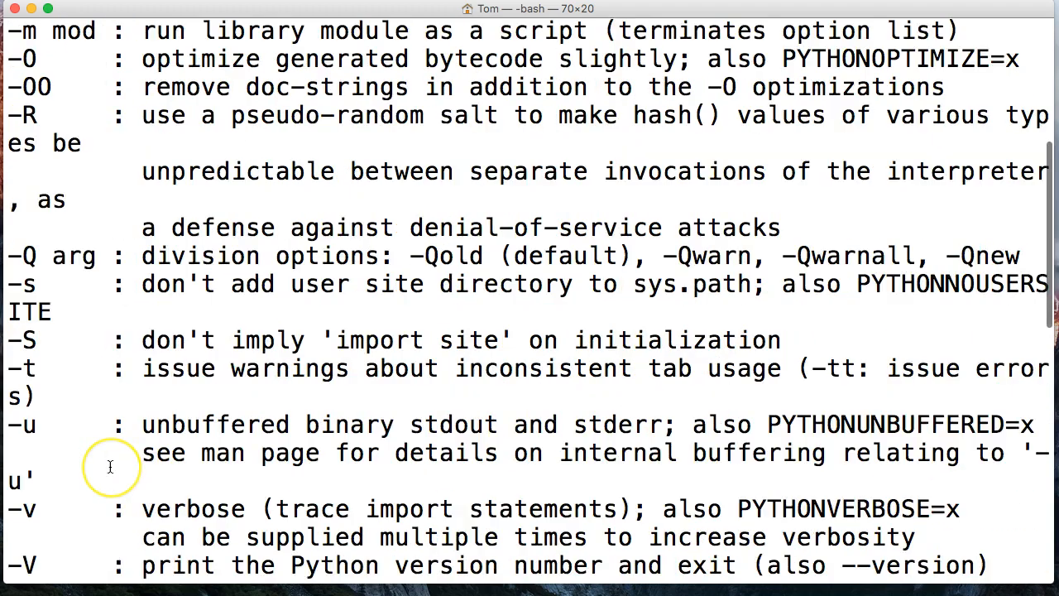
{"action": "scroll", "scroll_direction": "up", "scroll_amount": 3}
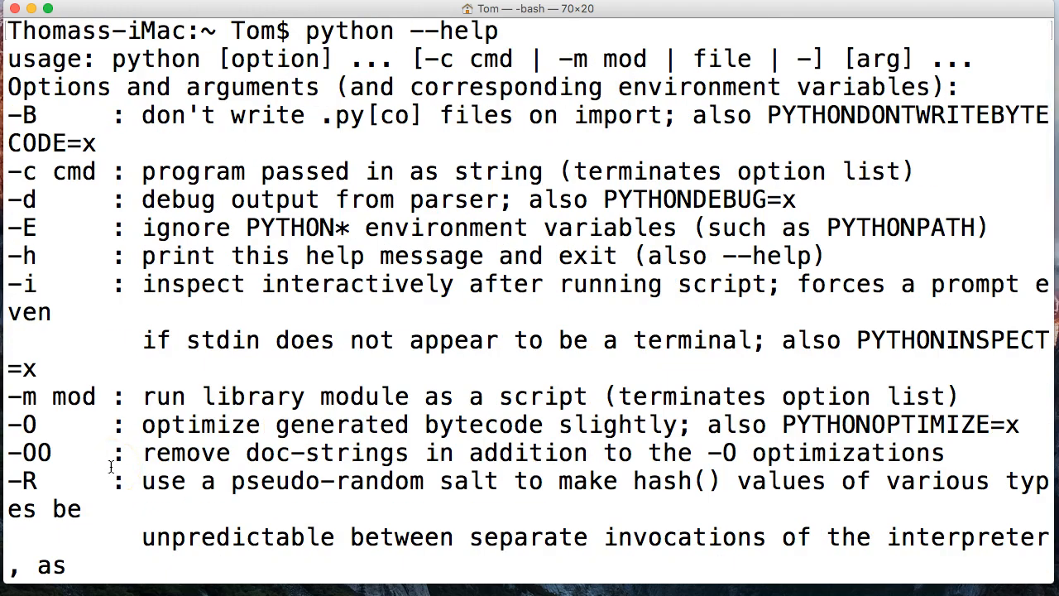
{"action": "scroll", "scroll_direction": "down", "scroll_amount": 3}
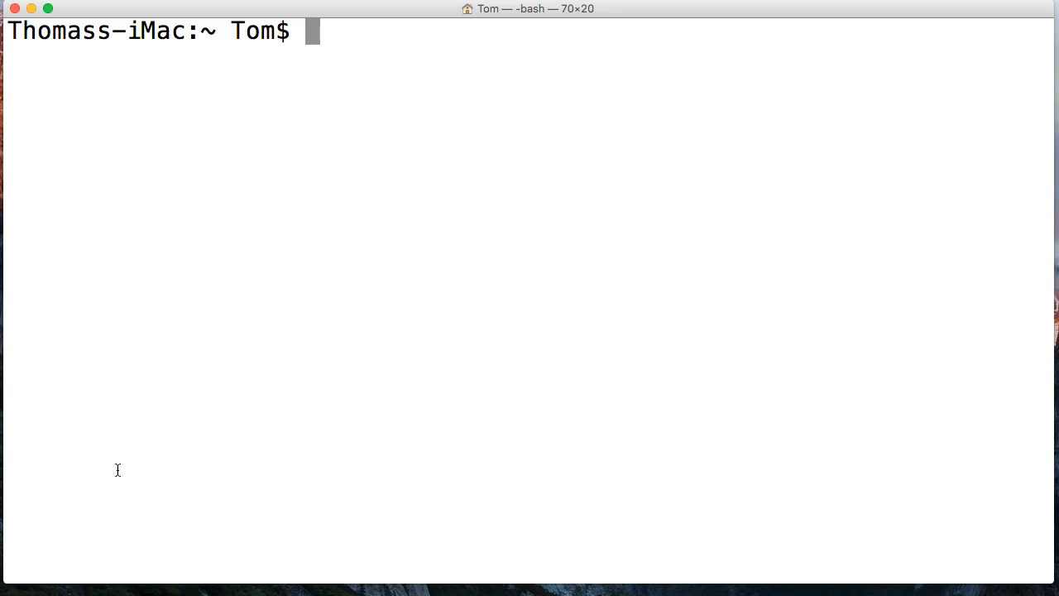
Confirm Python 2.7.10 with 'python -V' and 'python --version'
{"action": "type", "text": "python -"}
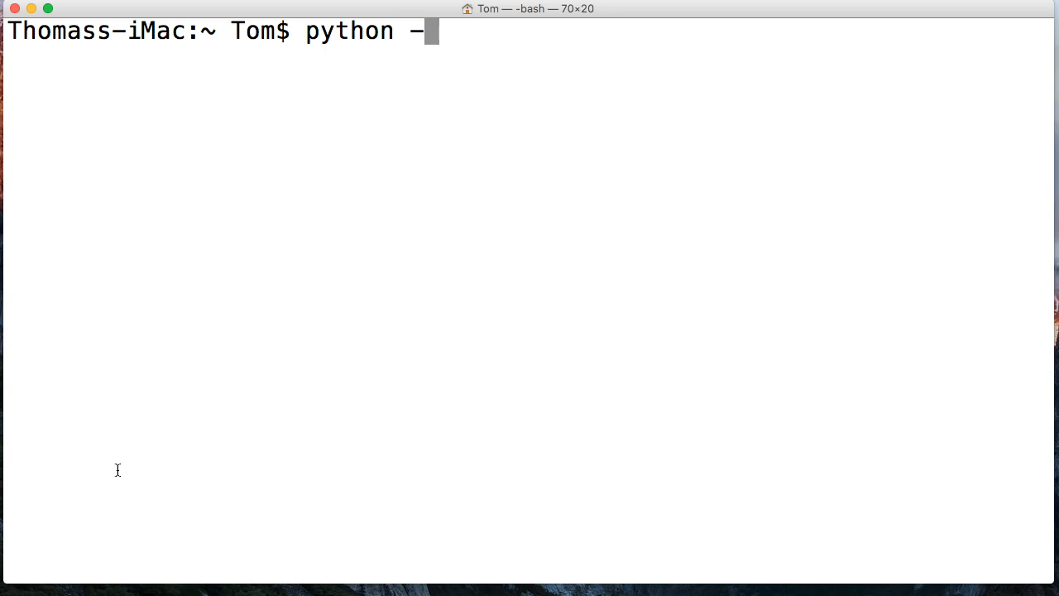
{"action": "type", "text": "V"}
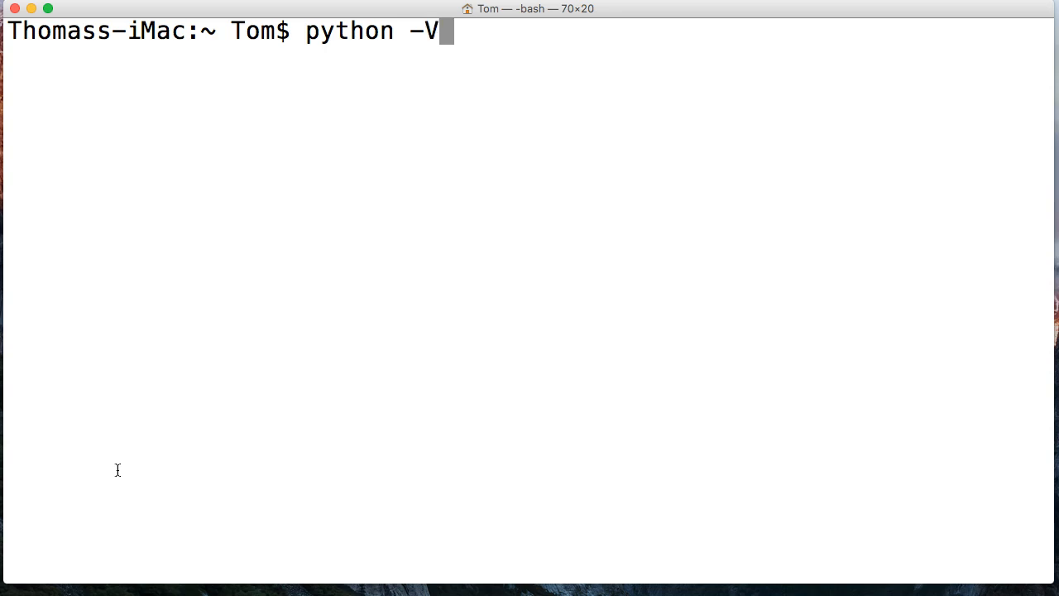
{"action": "key", "text": "return"}
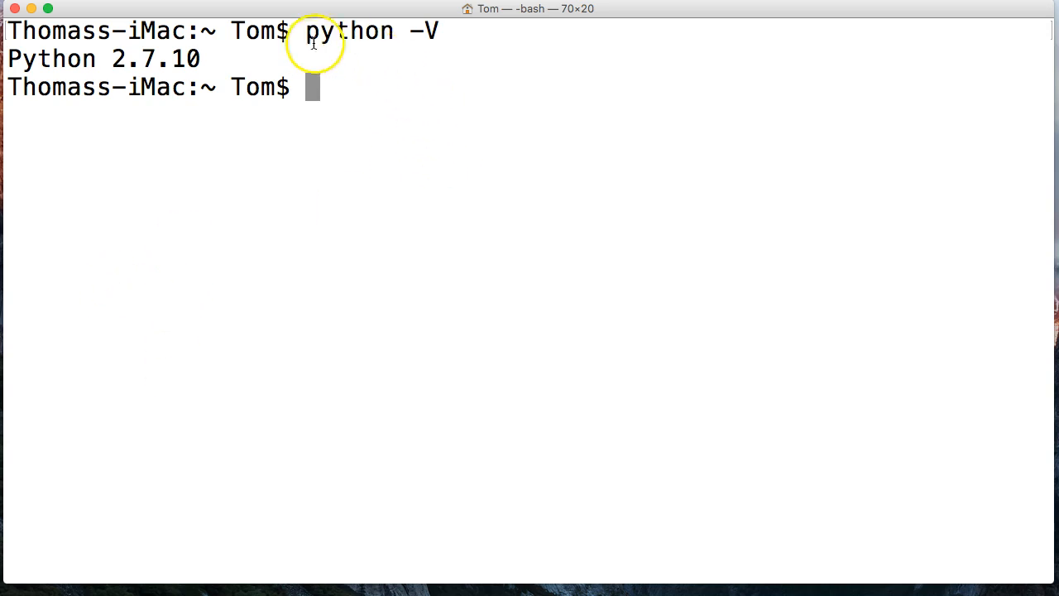
{"action": "mouse_move", "coordinate": [124, 63]}
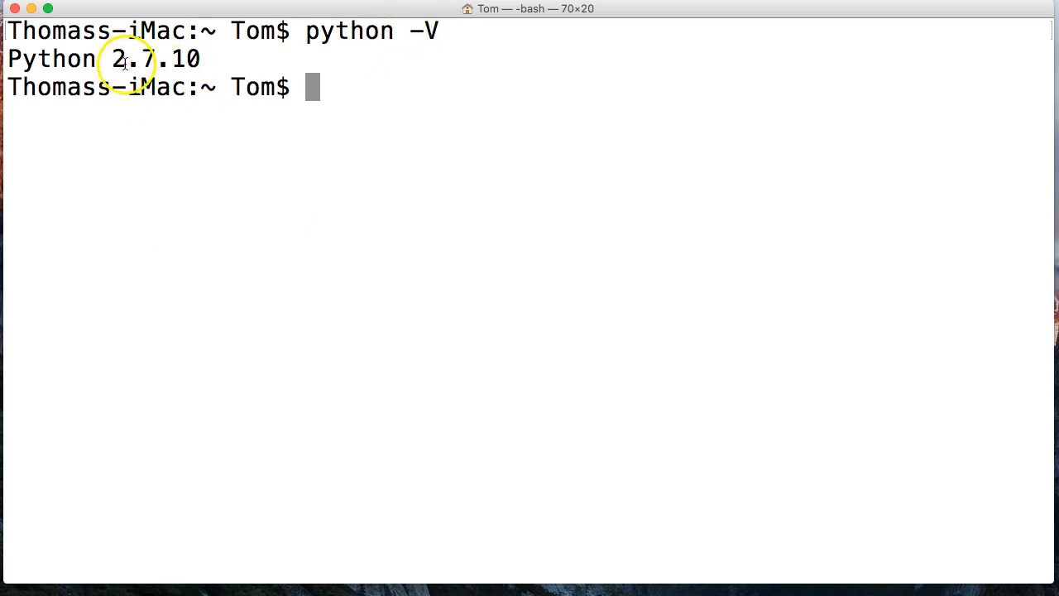
{"action": "mouse_move", "coordinate": [262, 106]}
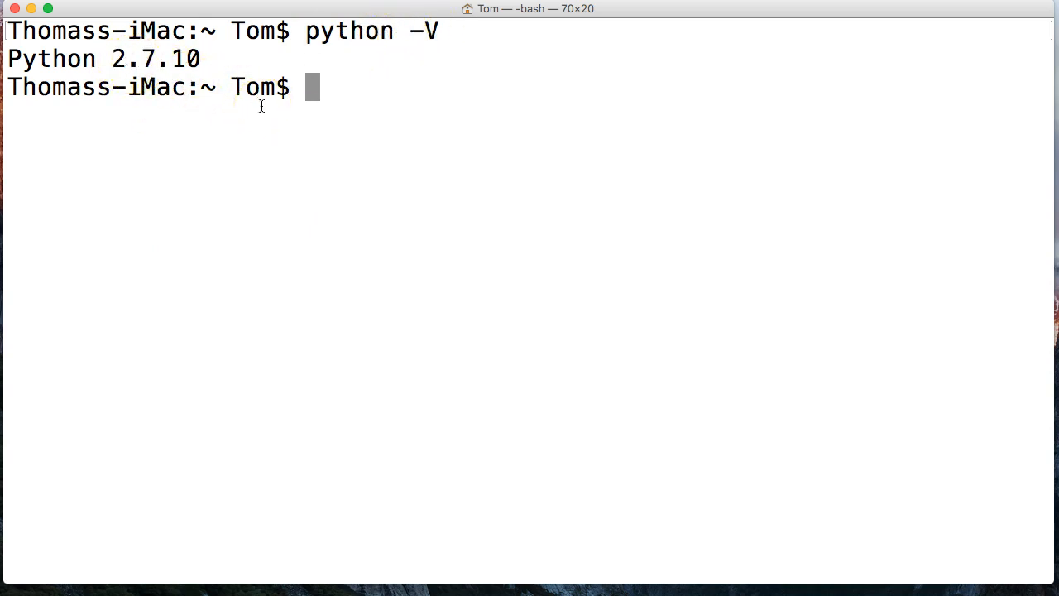
{"action": "type", "text": "pyt"}
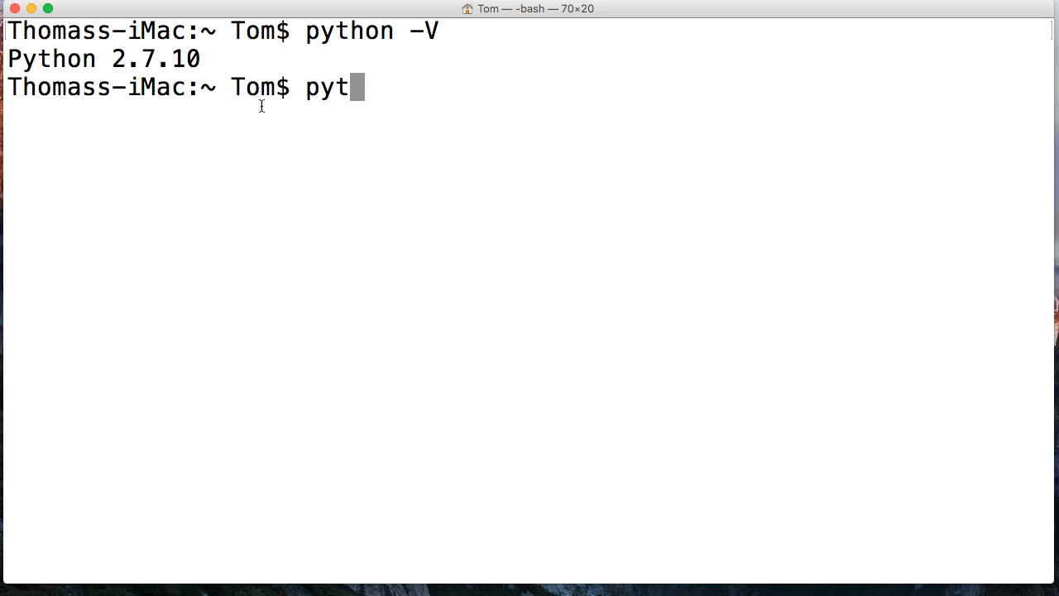
{"action": "type", "text": "hon --version"}
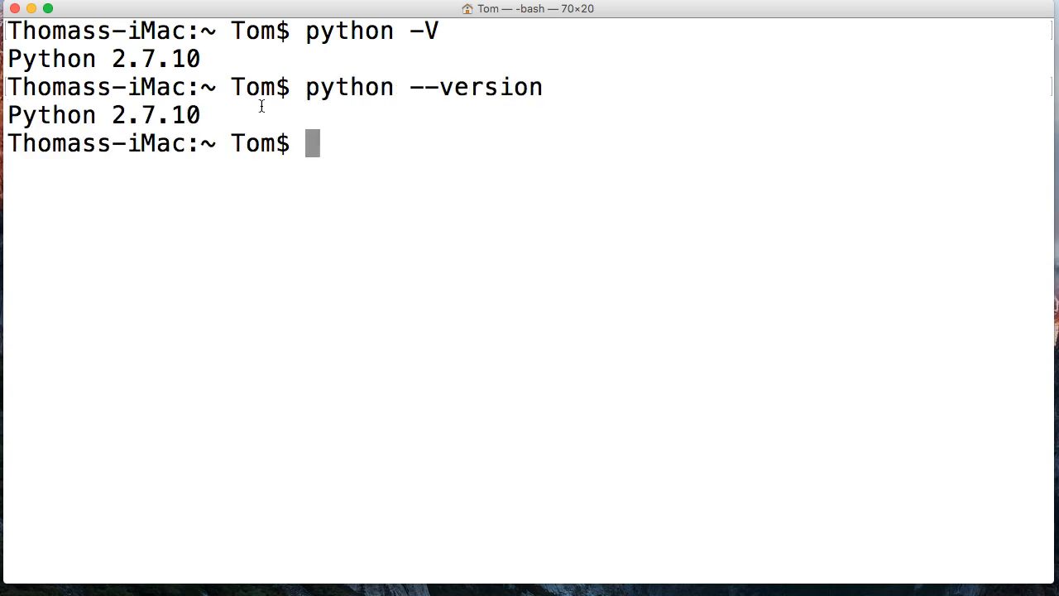
Confirm Python 3.7.0 with 'python3 -V'
{"action": "type", "text": "python3 -V"}
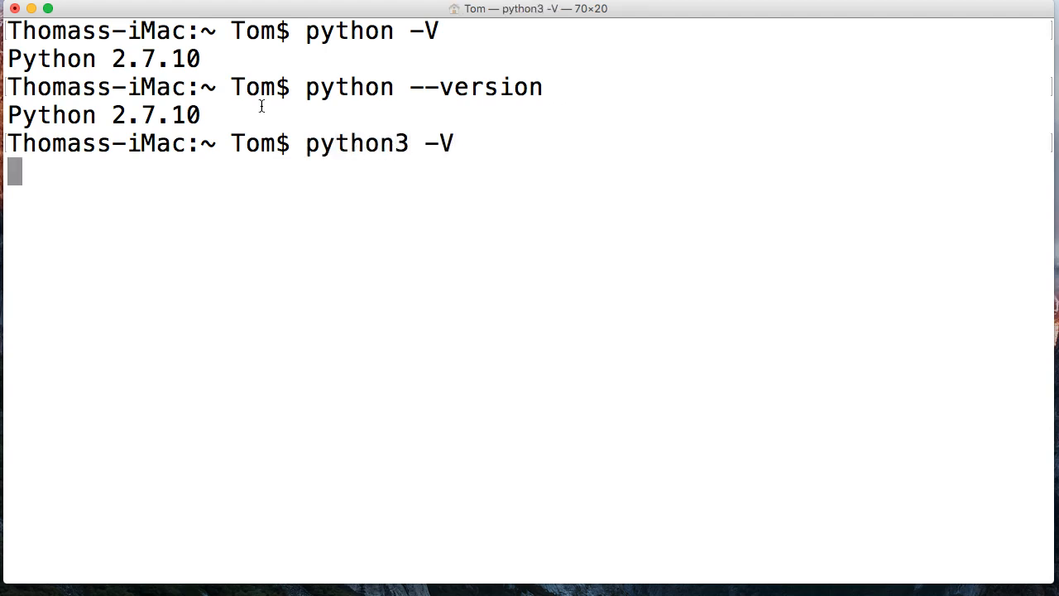
{"action": "type", "text": "p"}
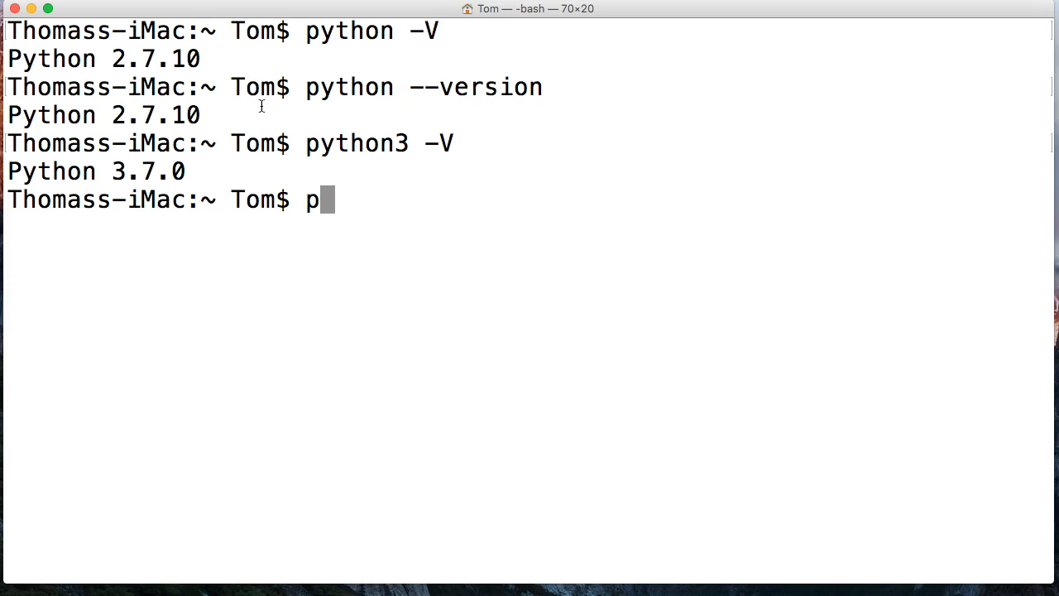
{"action": "type", "text": "ython3"}
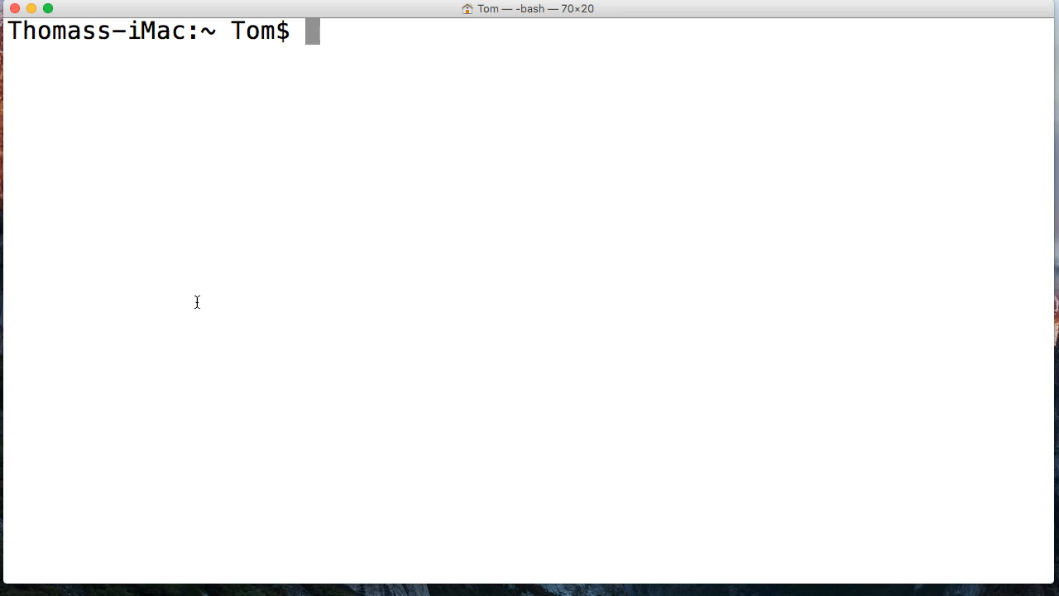
Start Python 3.7.0 with 'python3' and leave it using quit()
{"action": "type", "text": "python3"}
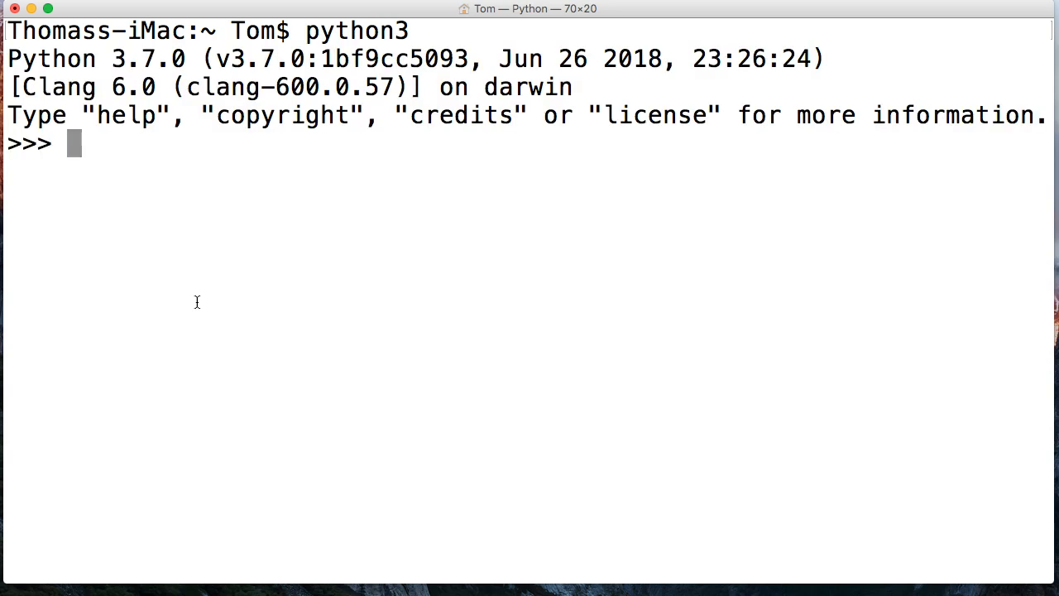
{"action": "left_click", "coordinate": [218, 393]}
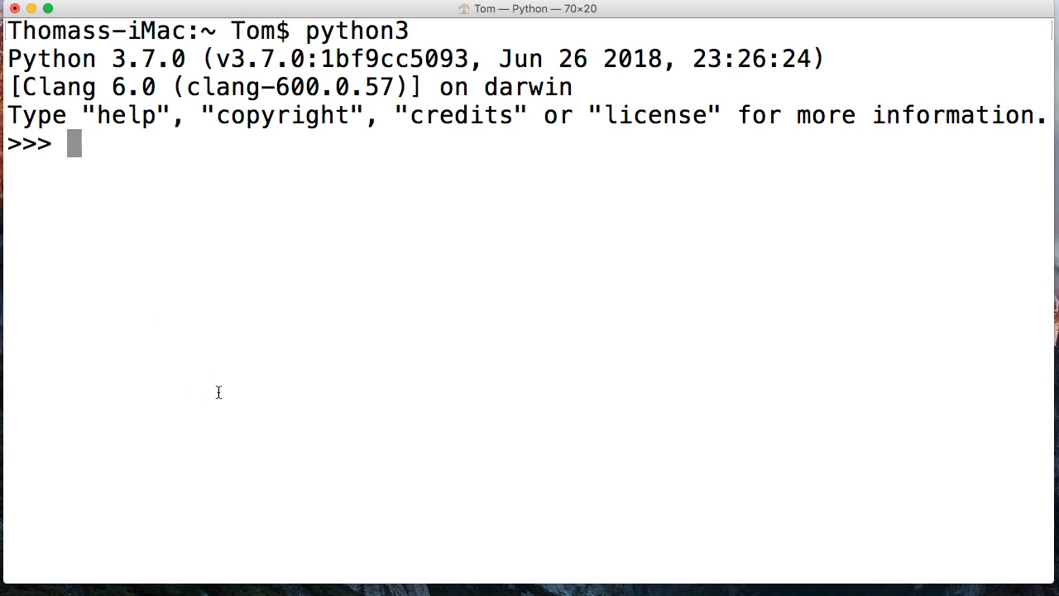
{"action": "type", "text": "q"}
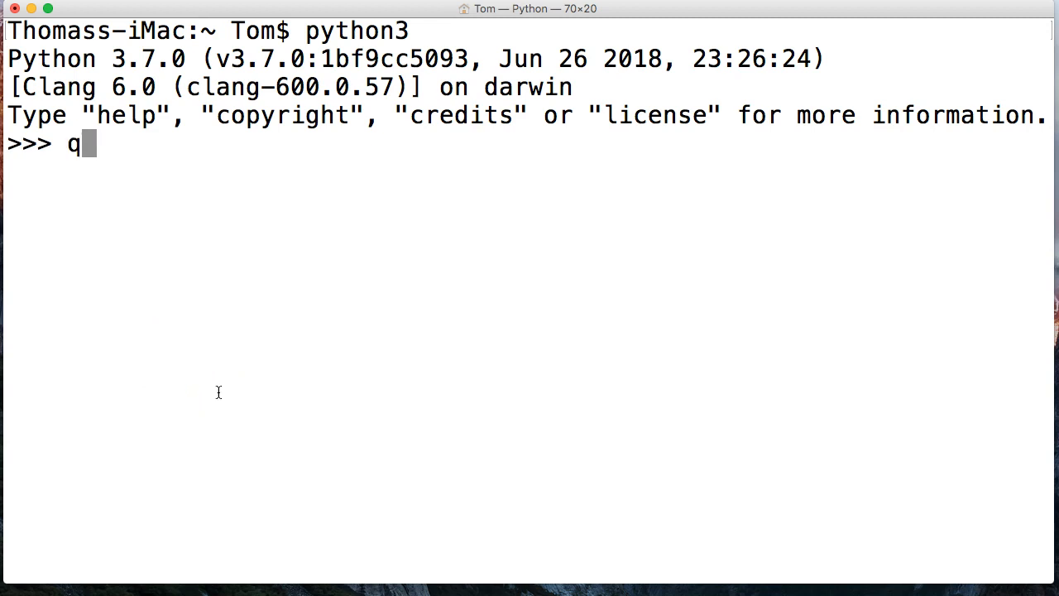
{"action": "type", "text": "uit()"}
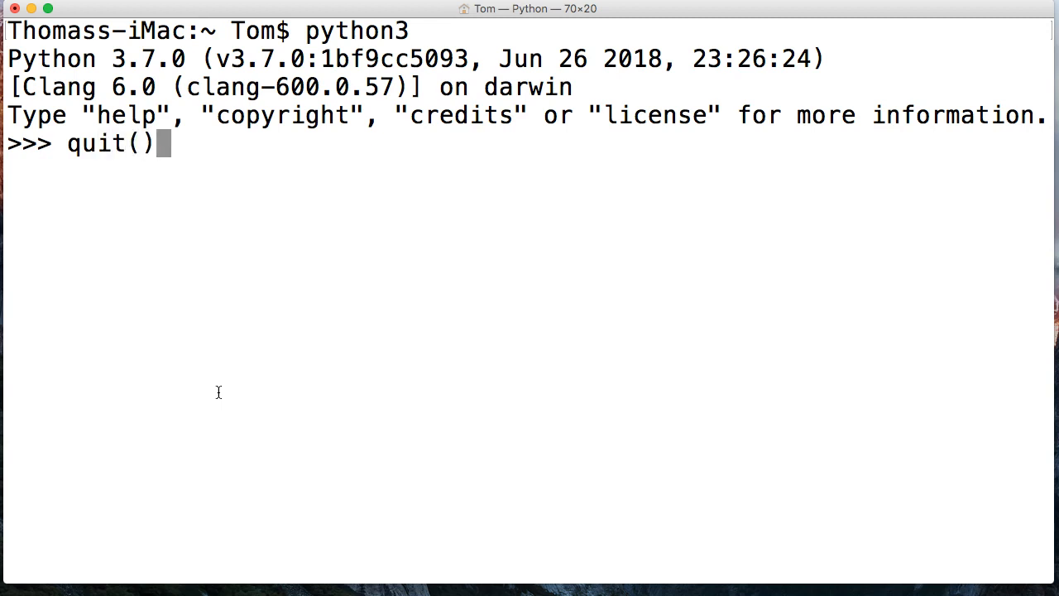
{"action": "key", "text": "enter"}
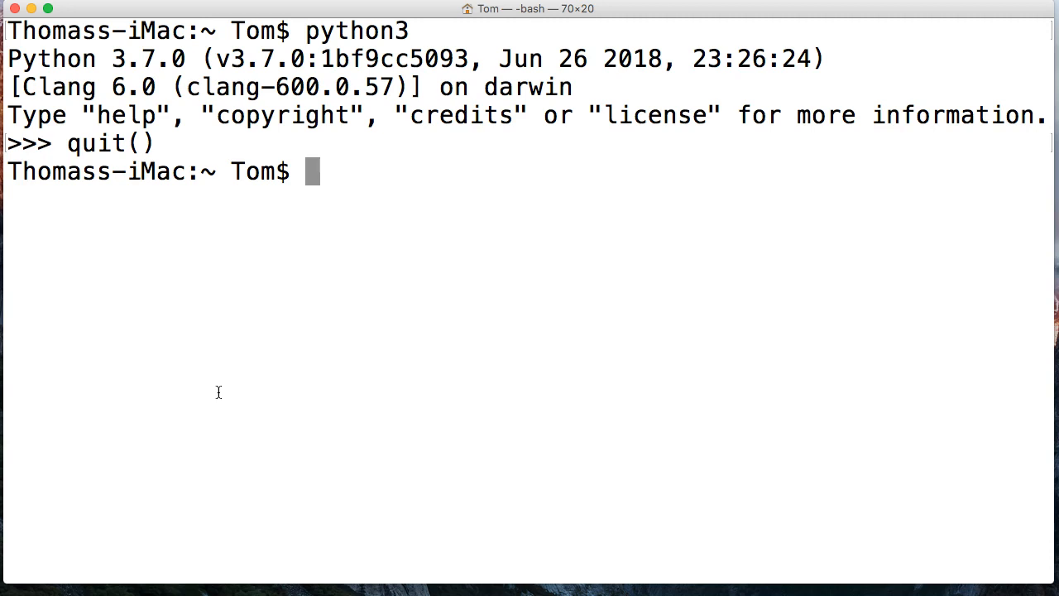
Restart Python 3.7.0 twice more, leaving via exit() and then Ctrl+D end-of-file
{"action": "type", "text": "python3"}
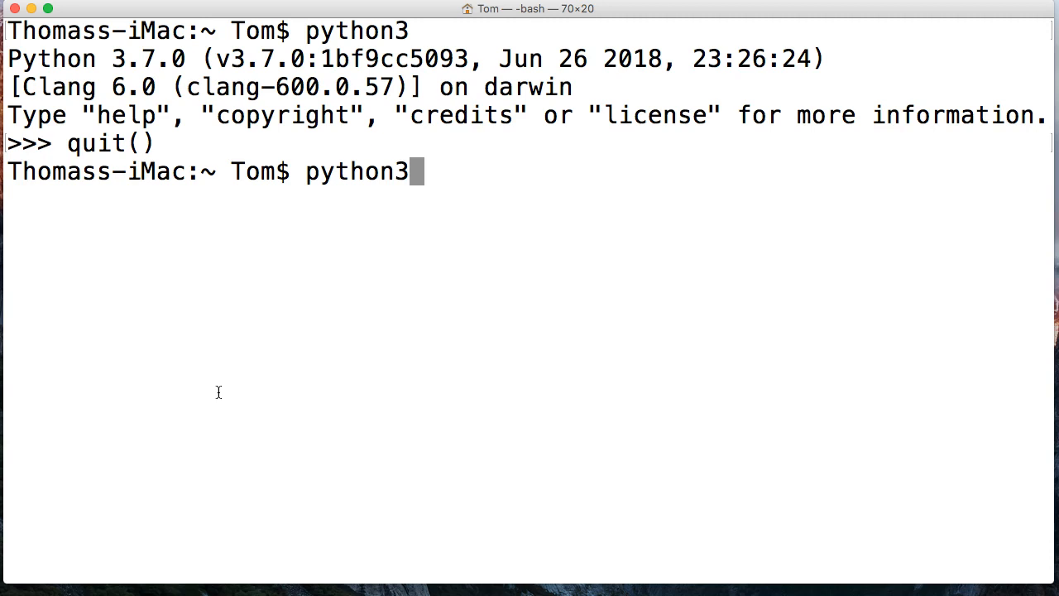
{"action": "key", "text": "Return"}
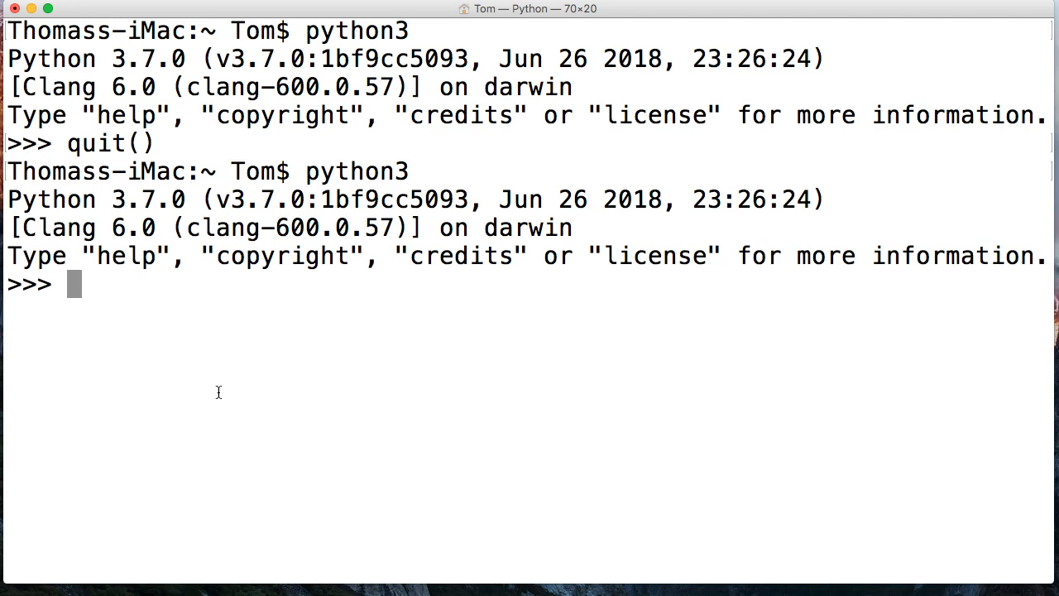
{"action": "type", "text": "exit("}
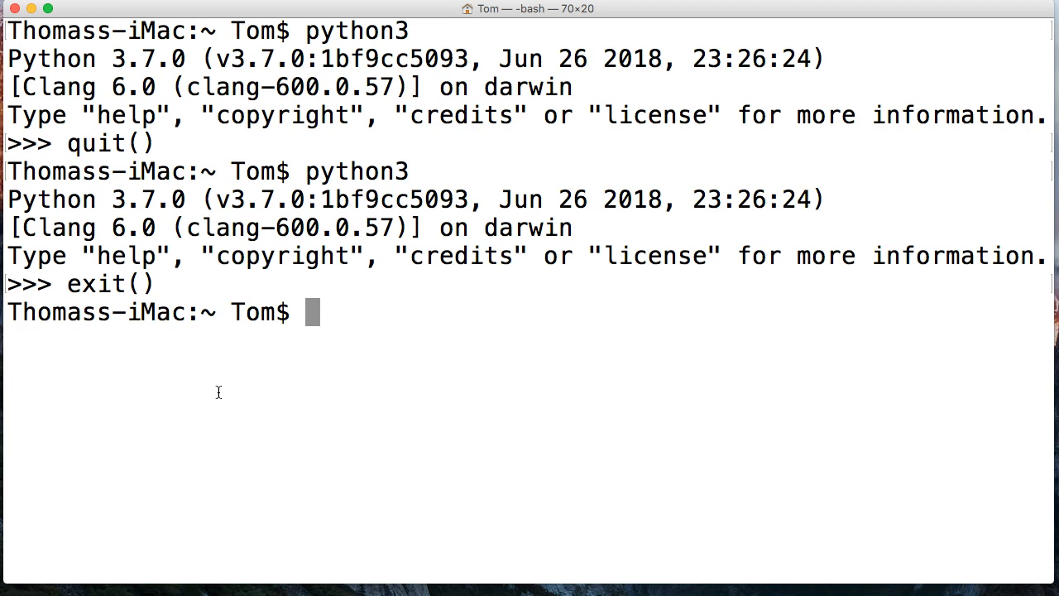
{"action": "type", "text": "python3"}
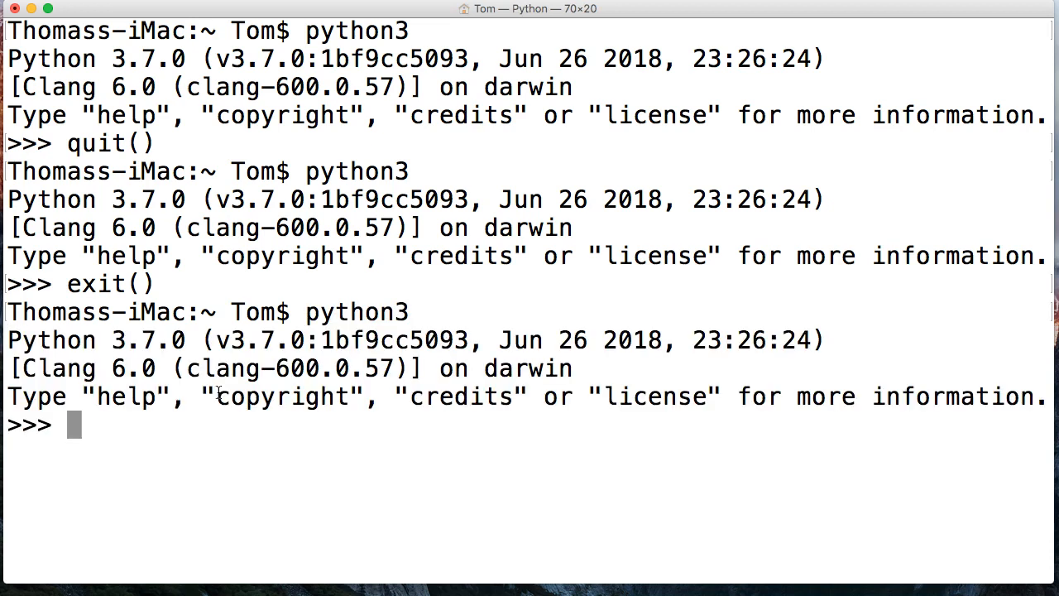
{"action": "key", "text": "ctrl+d"}
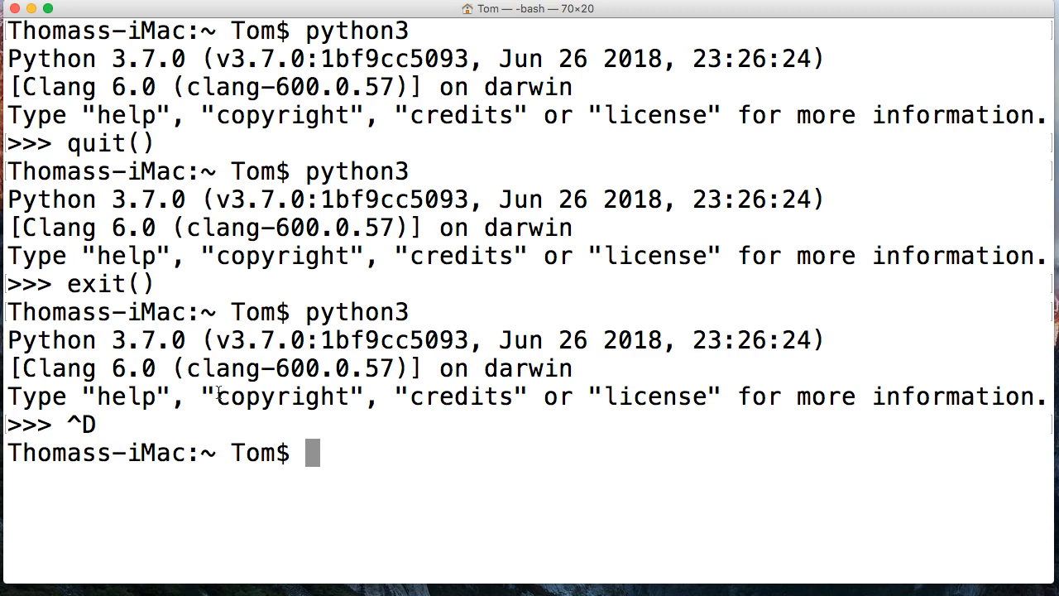